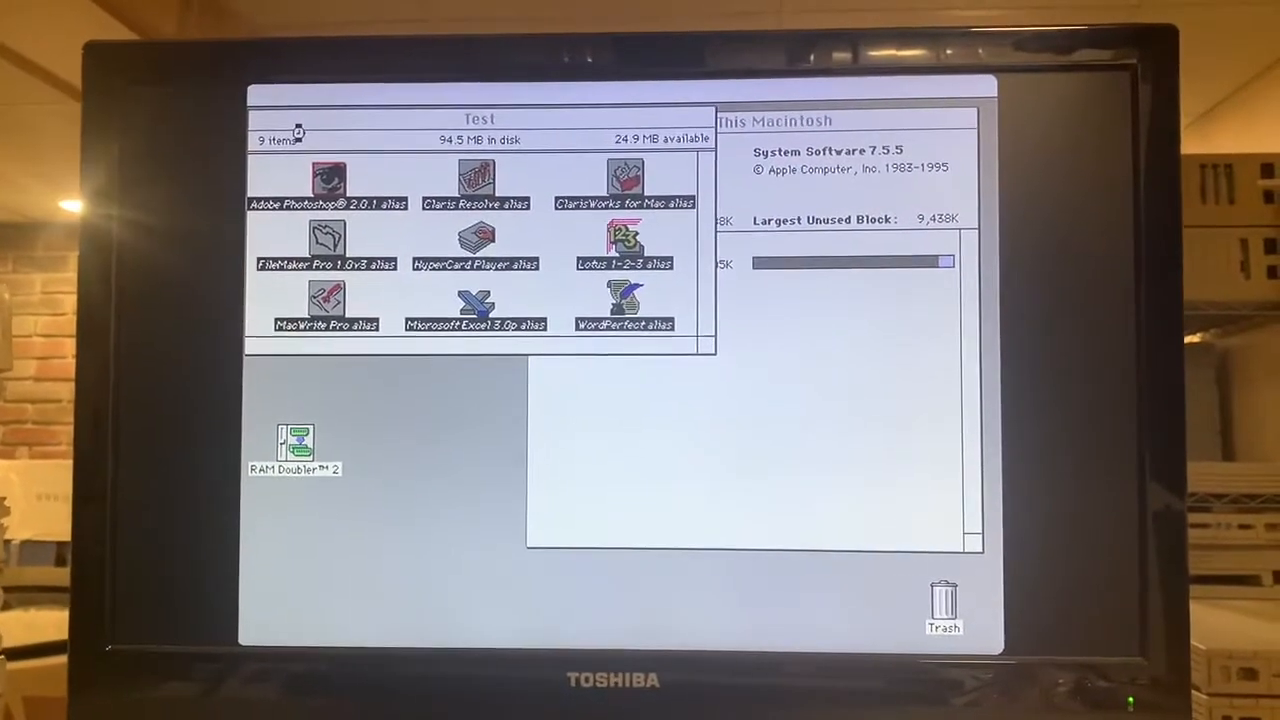
# Launch HyperCard Player and further application aliases from the Test folder.
pyautogui.doubleClick(476, 244)
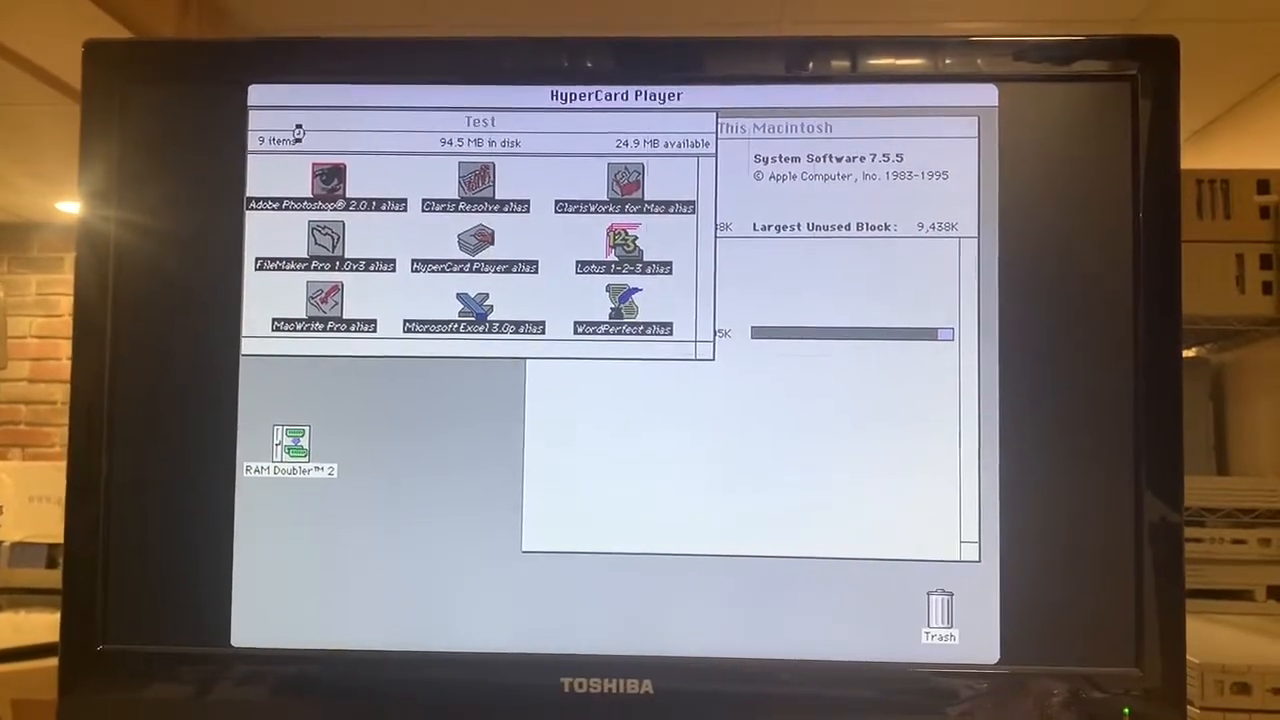
pyautogui.click(624, 244)
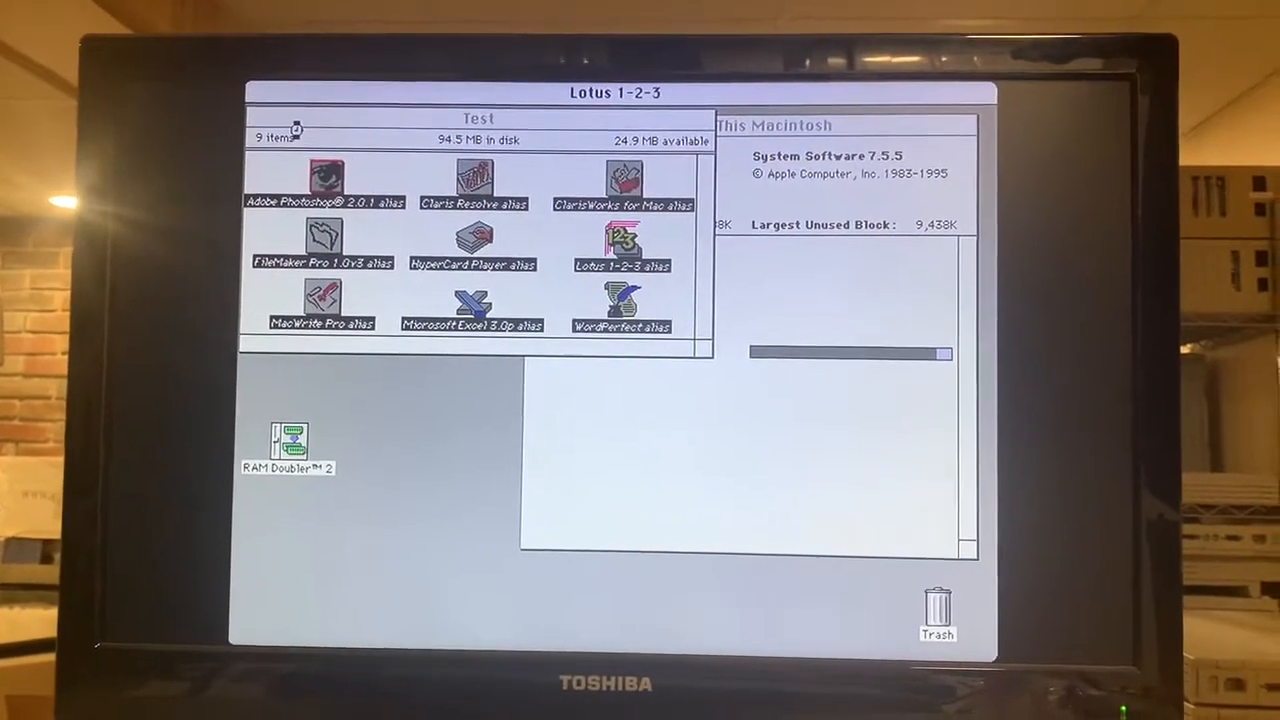
pyautogui.doubleClick(296, 184)
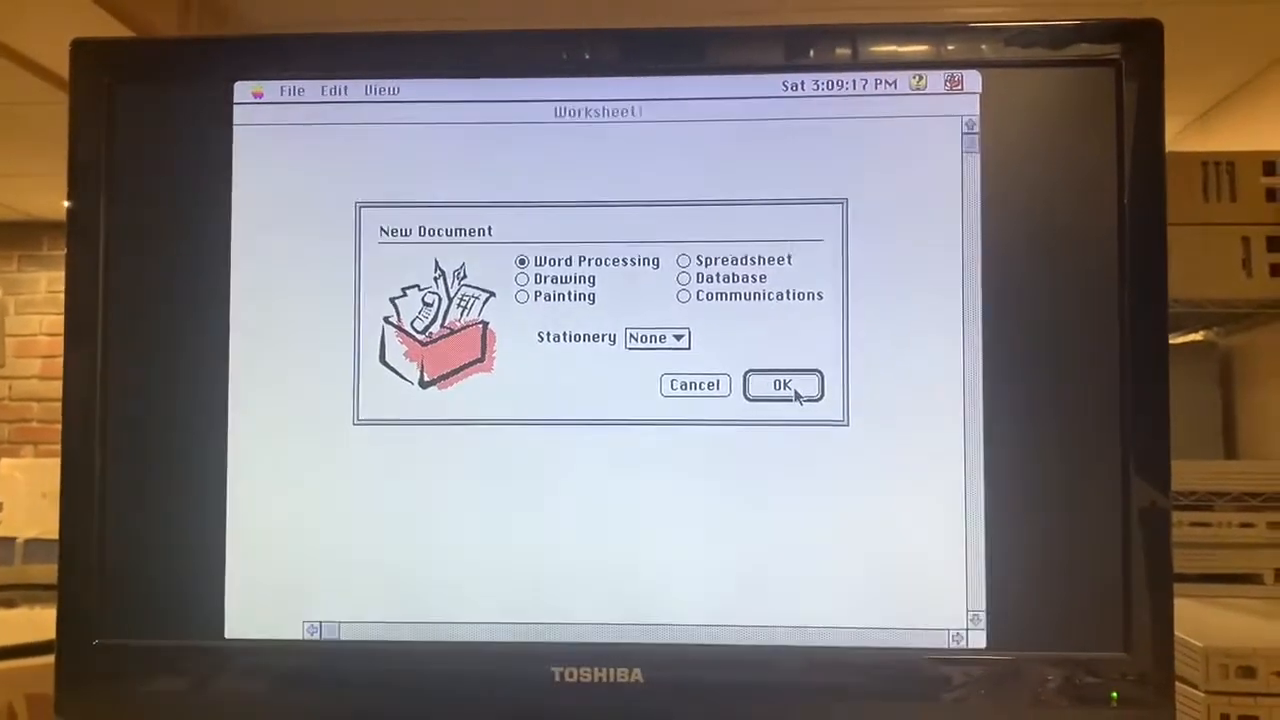
# Create a new ClarisWorks Word Processing document from the New Document dialog.
pyautogui.click(784, 384)
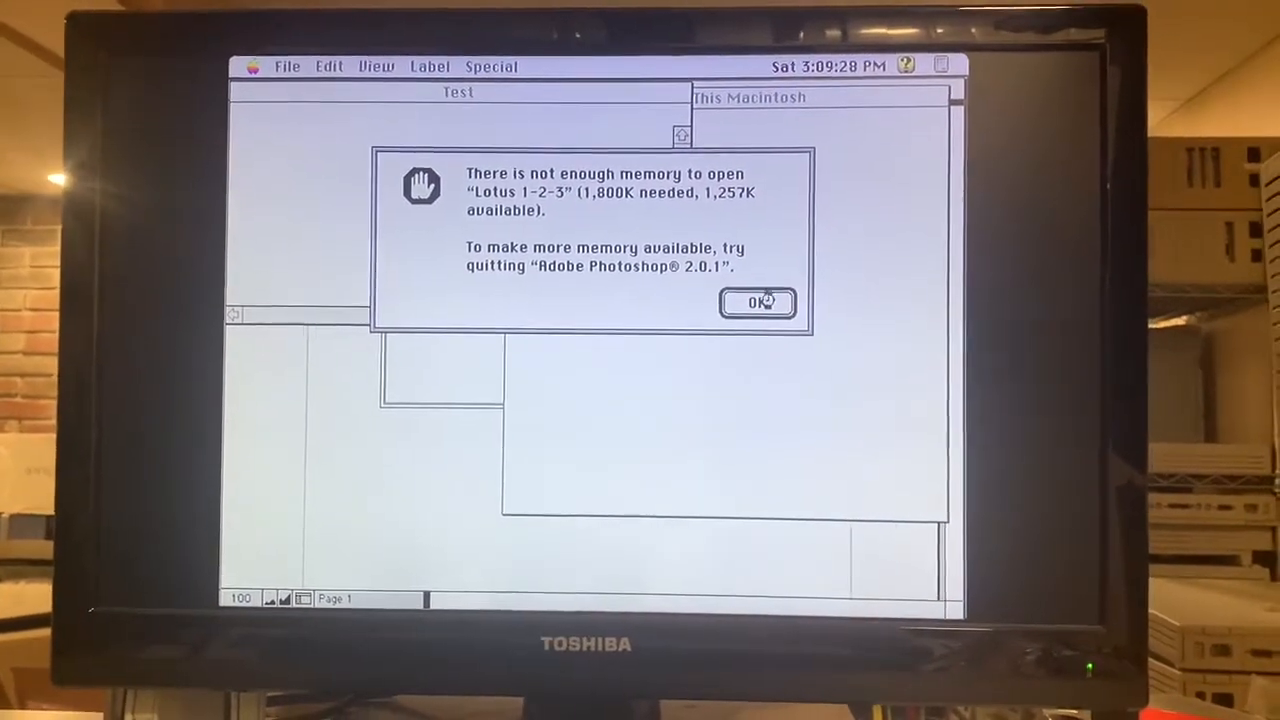
# Dismiss the Lotus 1-2-3 not-enough-memory alert and launch FileMaker Pro.
pyautogui.click(756, 304)
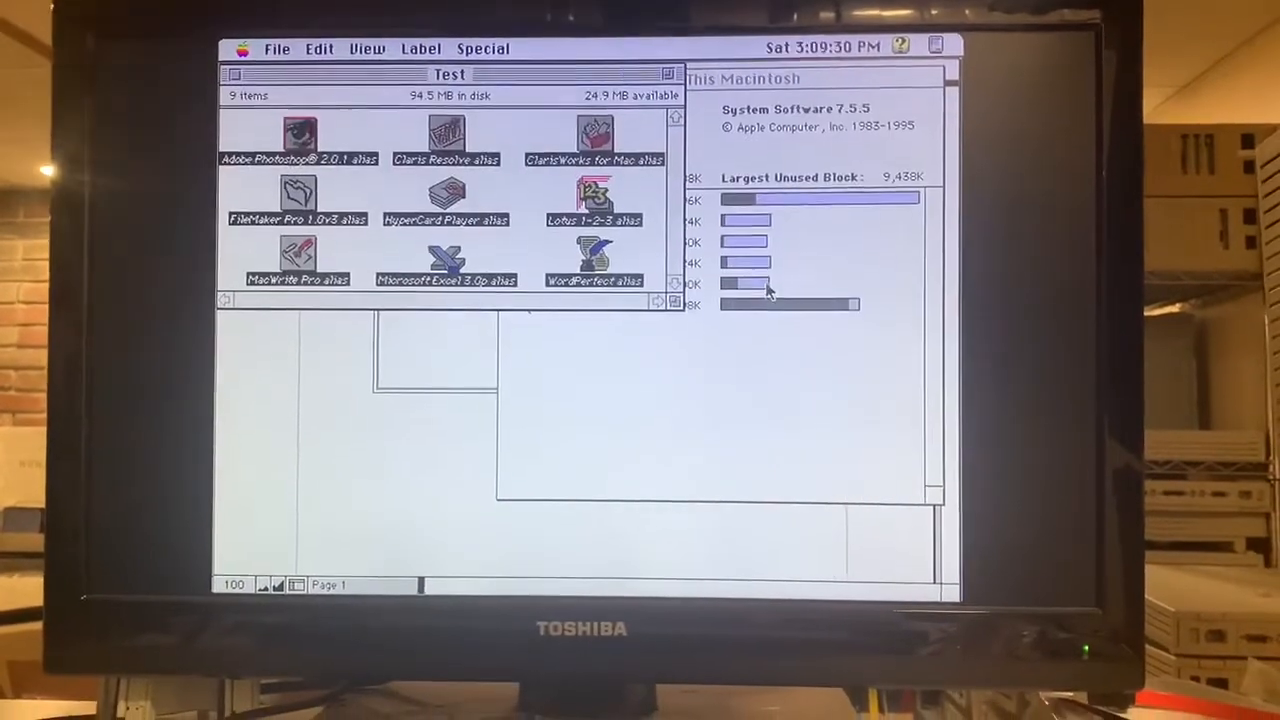
pyautogui.click(236, 48)
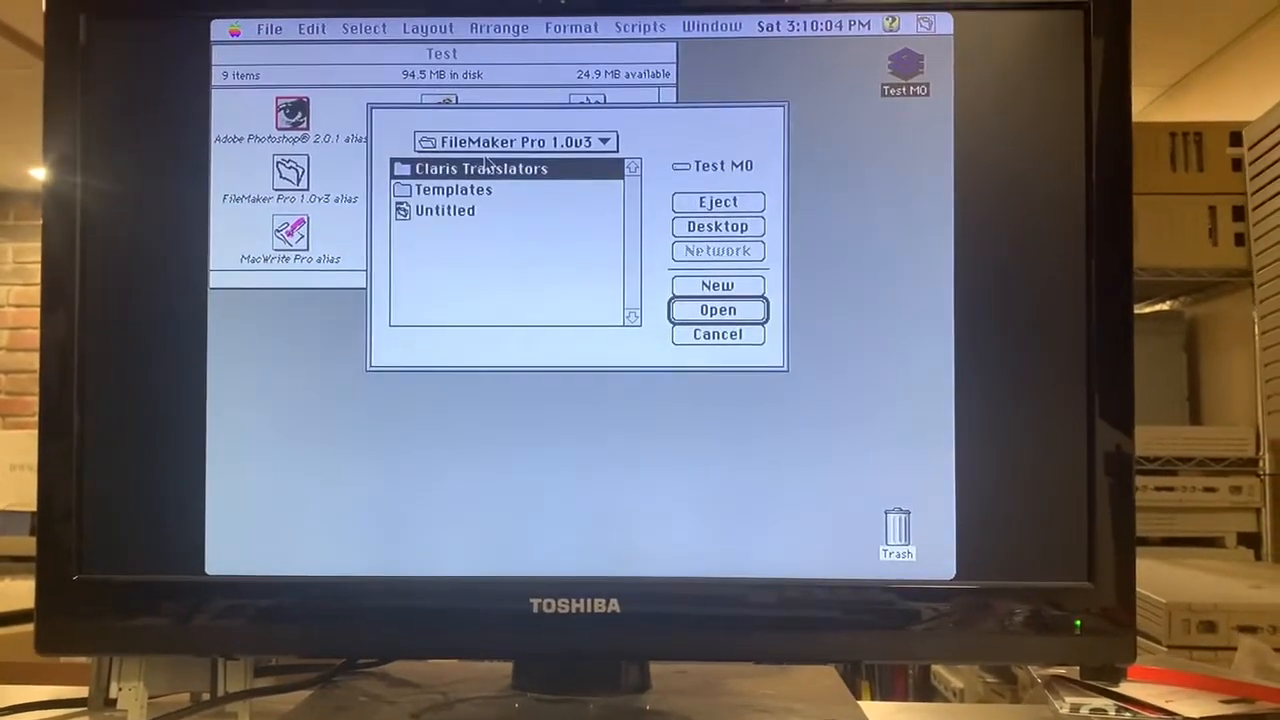
# Cancel the FileMaker Pro Open dialog and quit FileMaker Pro back to the Finder.
pyautogui.click(716, 334)
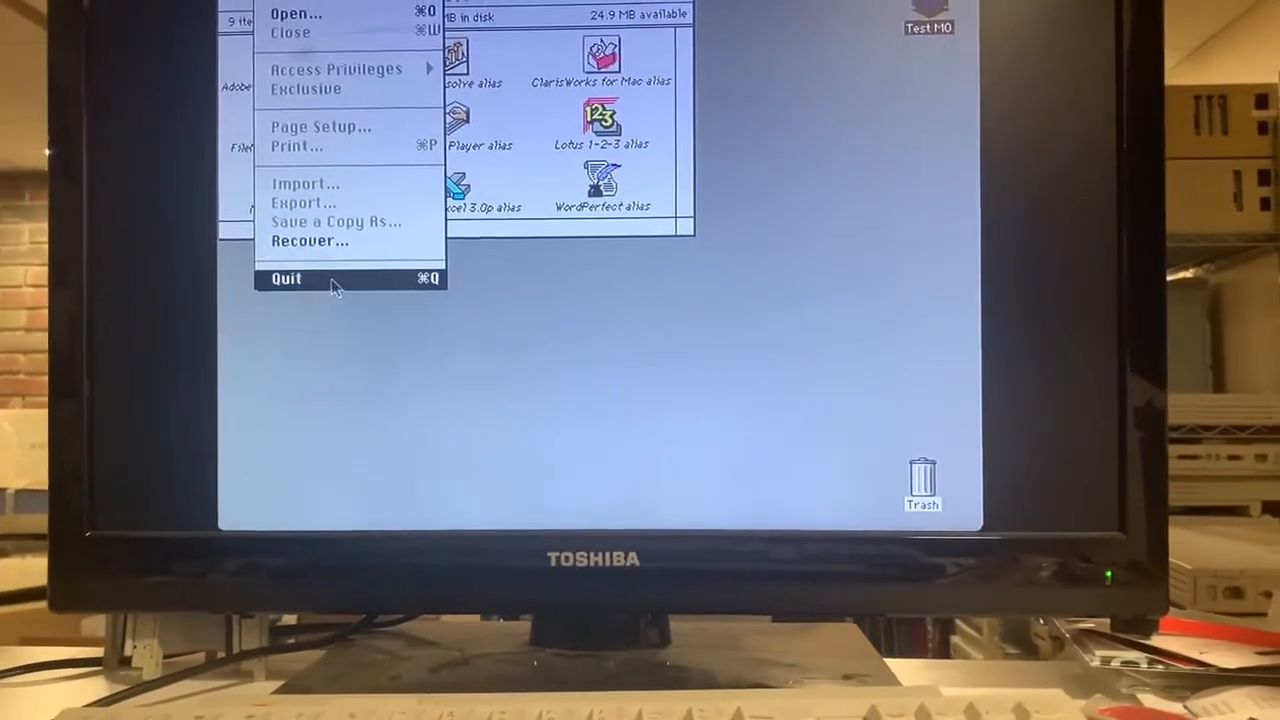
pyautogui.click(286, 278)
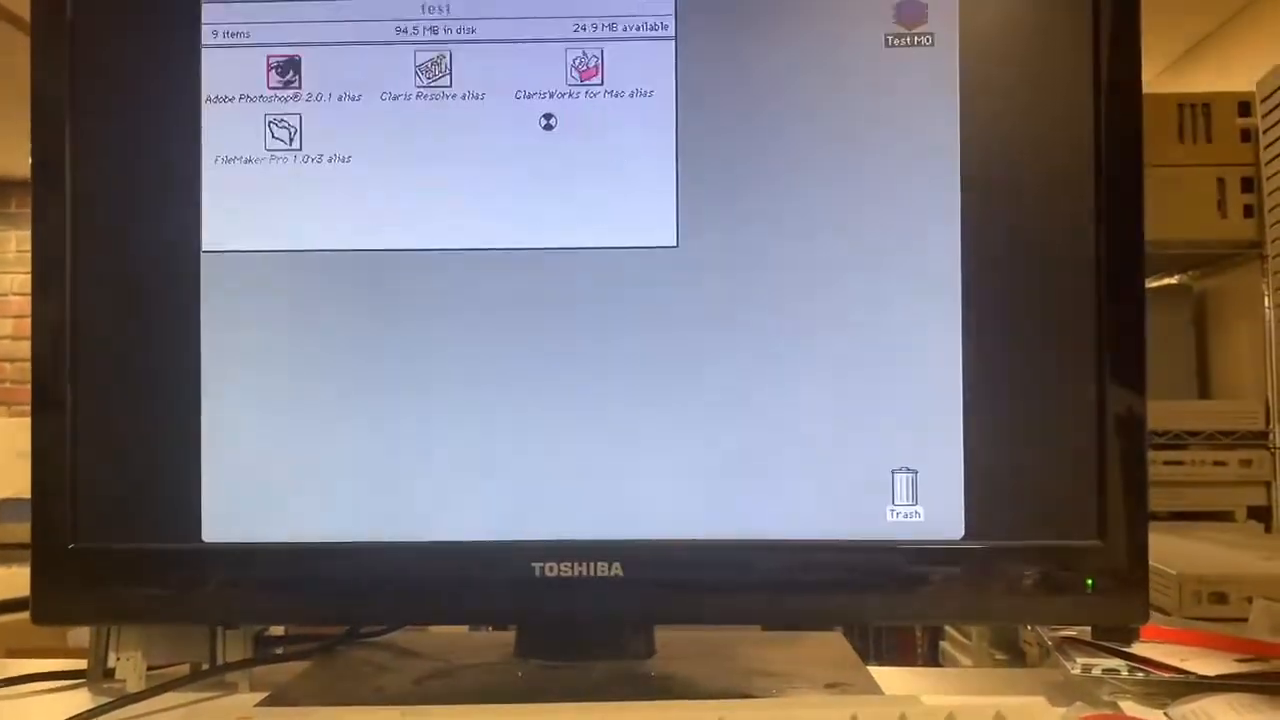